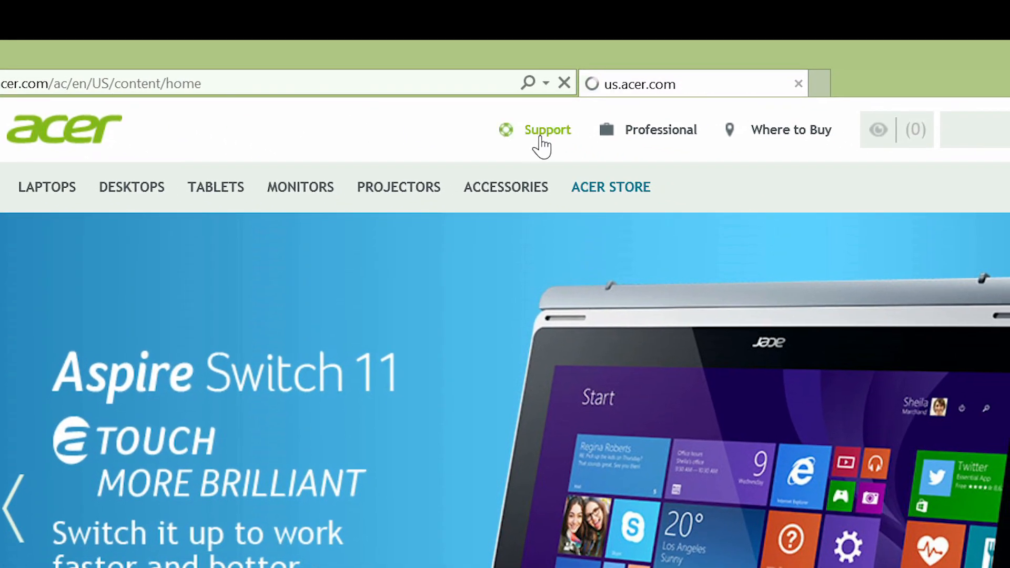
Search Acer Drivers and Manuals for the B1-730HD and show its O.S. downloads.
{"action": "left_click", "coordinate": [548, 129]}
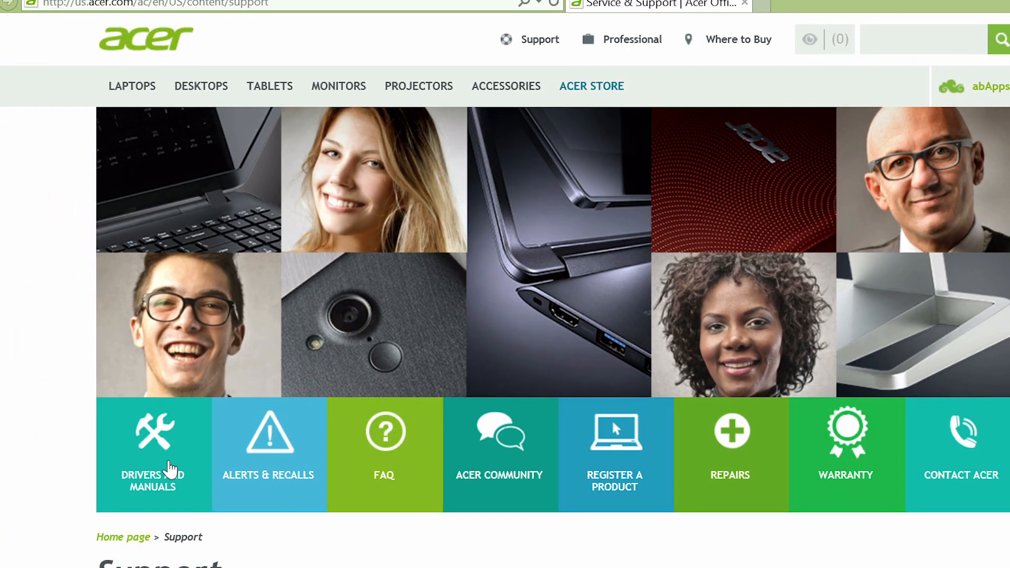
{"action": "left_click", "coordinate": [152, 445]}
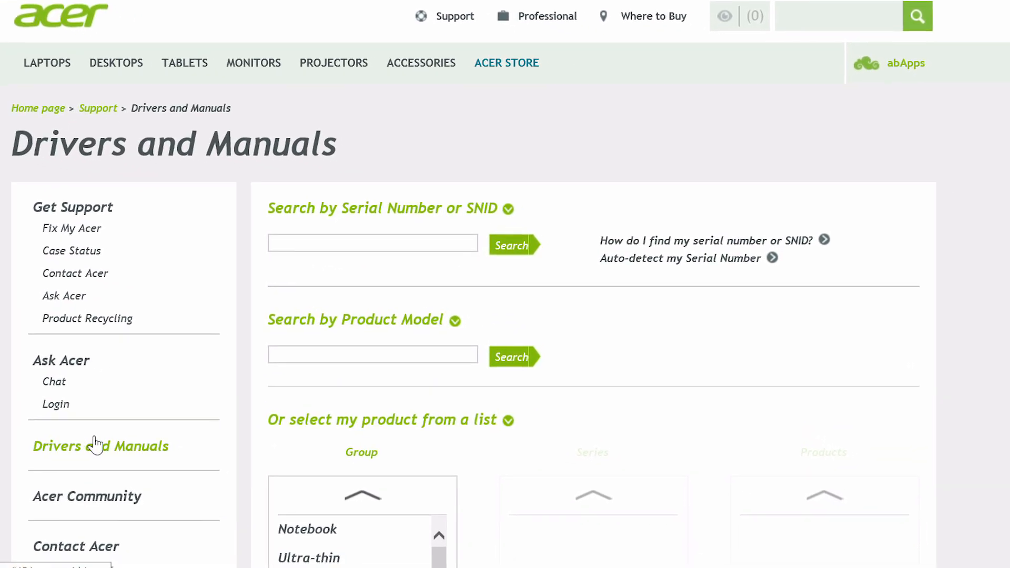
{"action": "type", "text": "b1-7"}
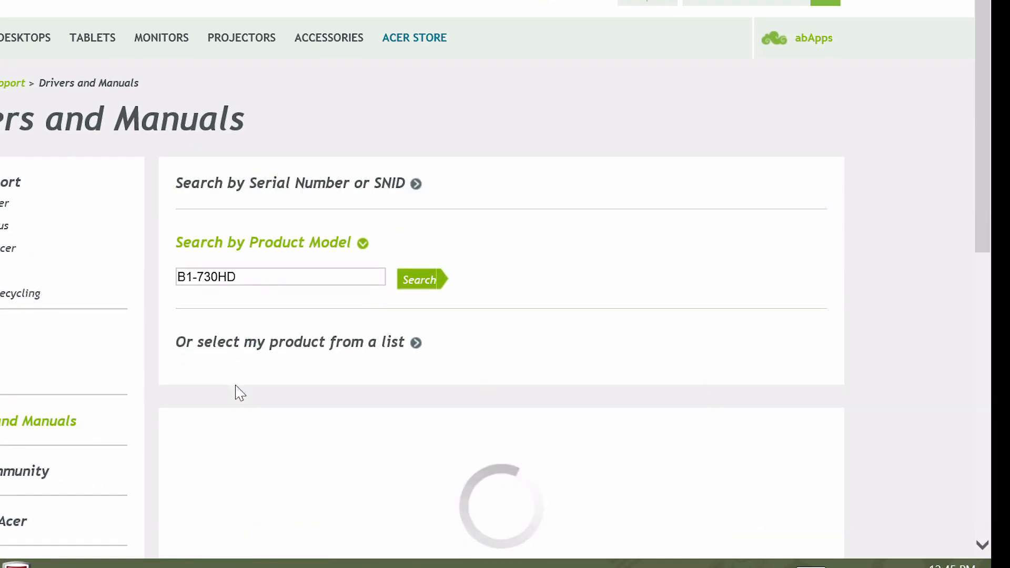
{"action": "left_click", "coordinate": [419, 279]}
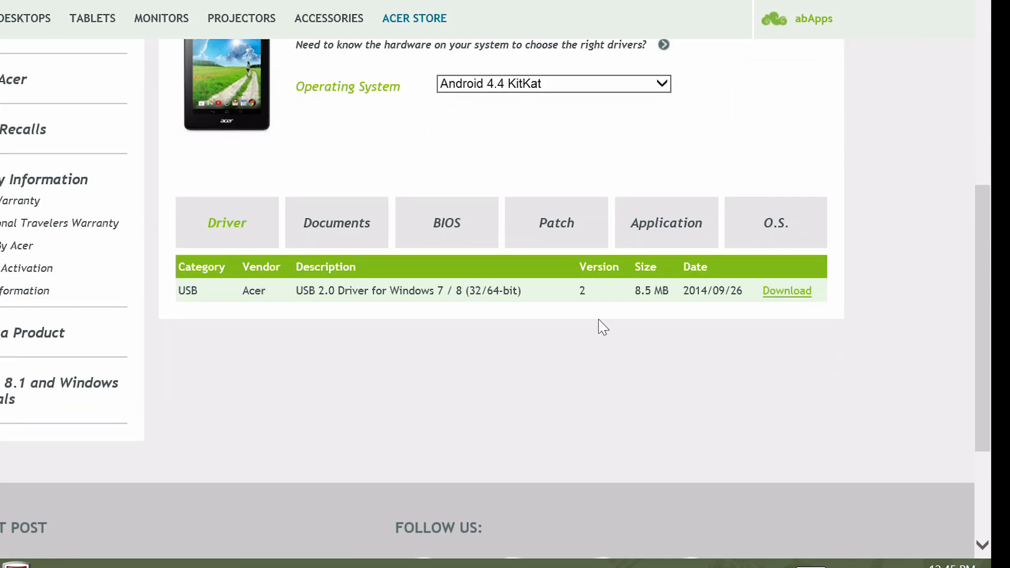
{"action": "left_click", "coordinate": [776, 223]}
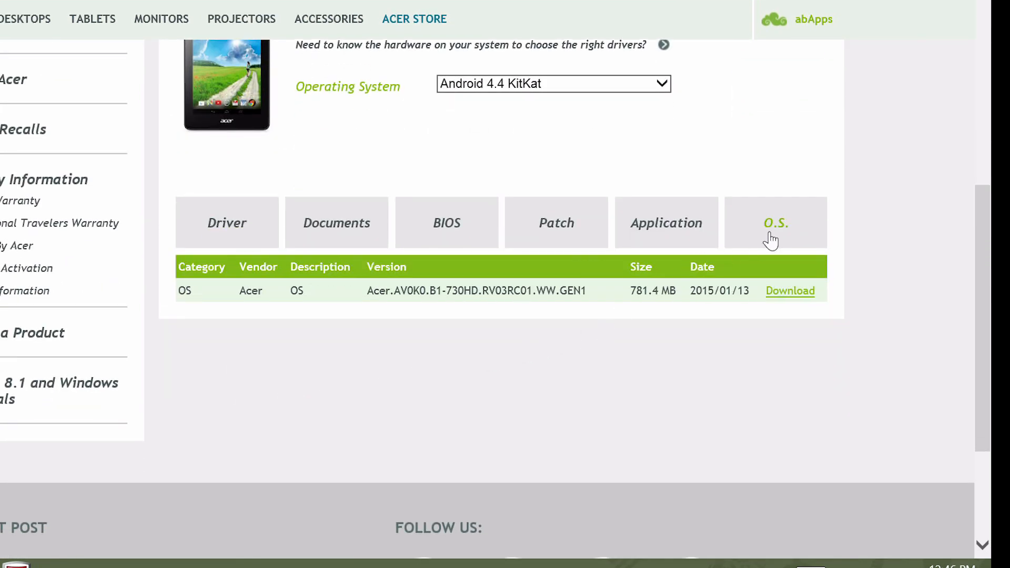
Download the B1-730HD OS zip, save it, and open the Downloads folder.
{"action": "left_click", "coordinate": [790, 290]}
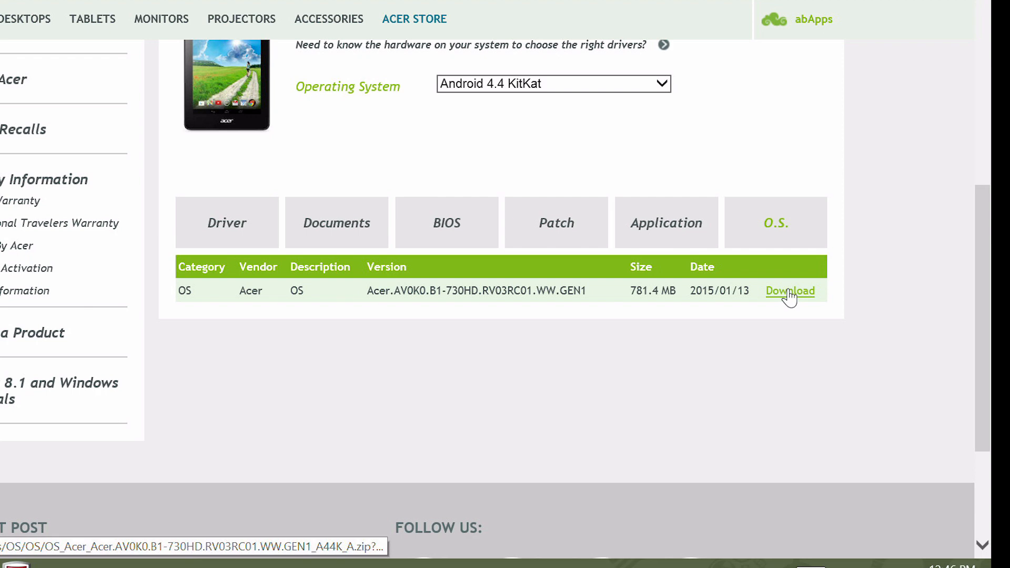
{"action": "left_click", "coordinate": [790, 290]}
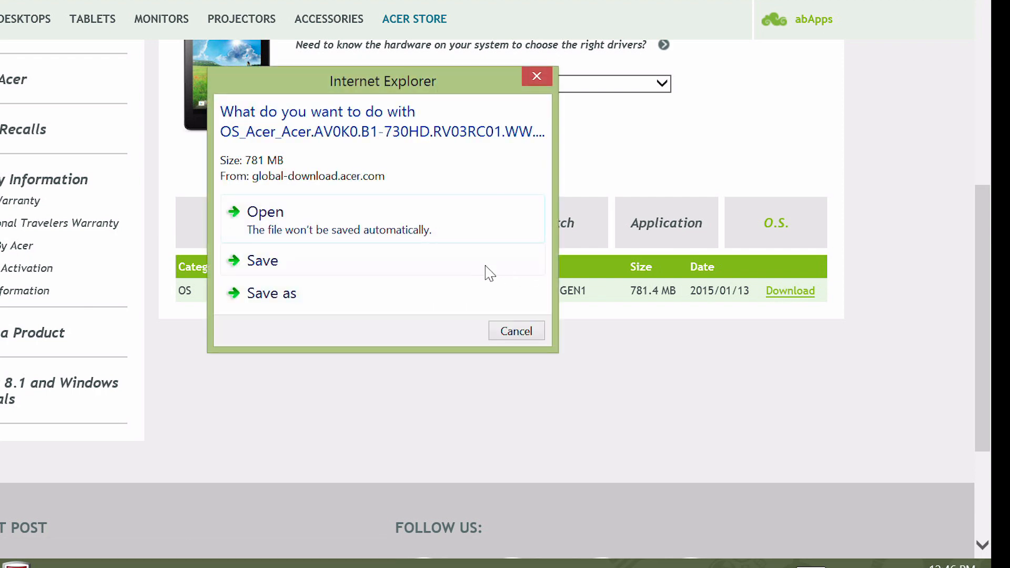
{"action": "left_click", "coordinate": [262, 260]}
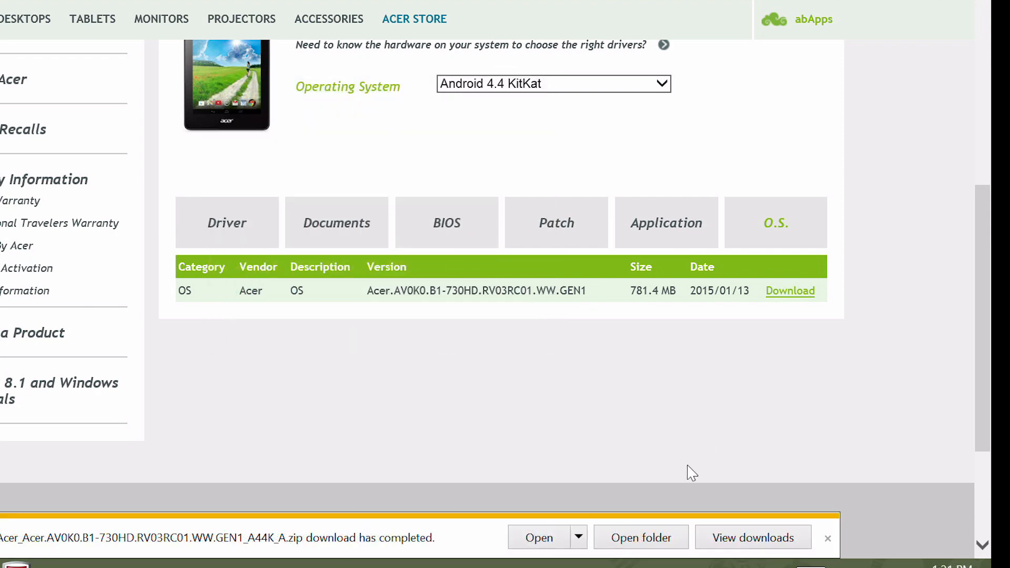
{"action": "left_click", "coordinate": [640, 537]}
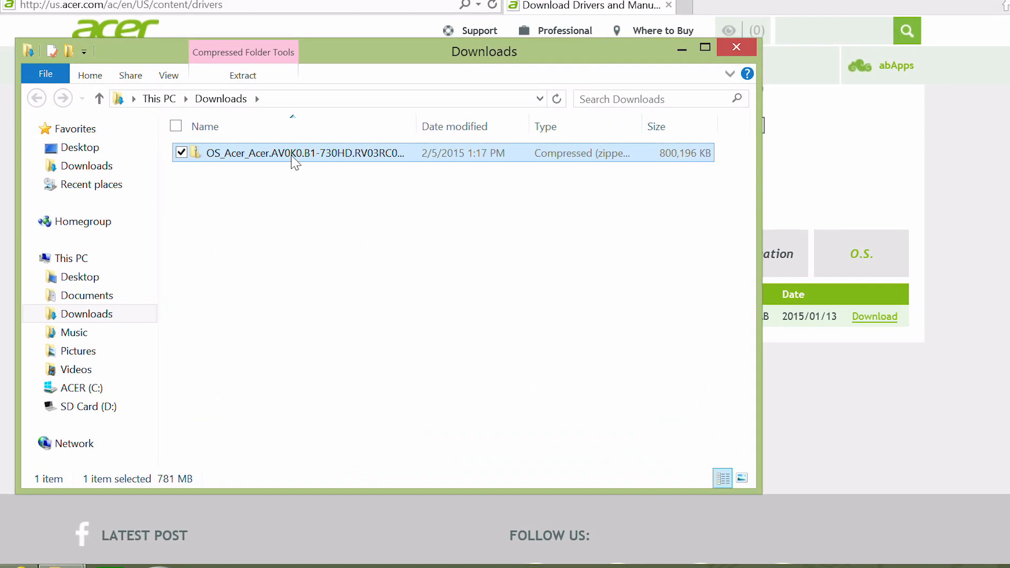
Extract the downloaded OS zip into the Downloads folder.
{"action": "right_click", "coordinate": [294, 152]}
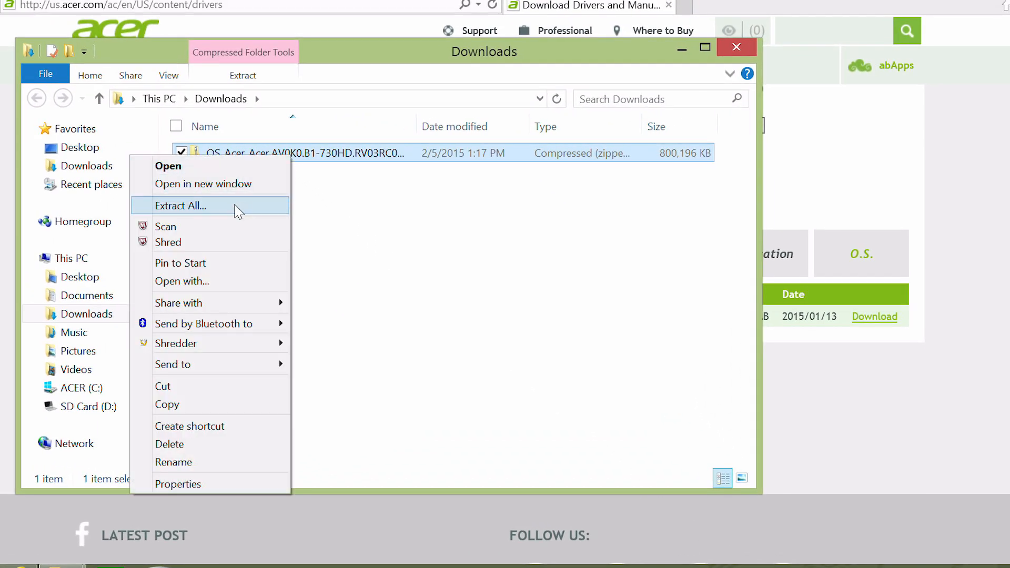
{"action": "left_click", "coordinate": [180, 205]}
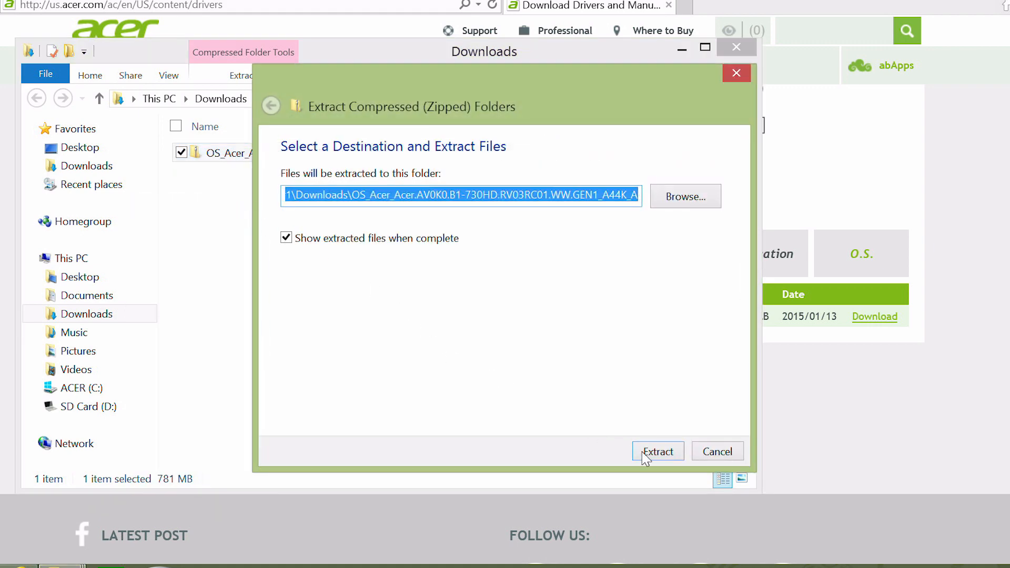
{"action": "left_click", "coordinate": [657, 451]}
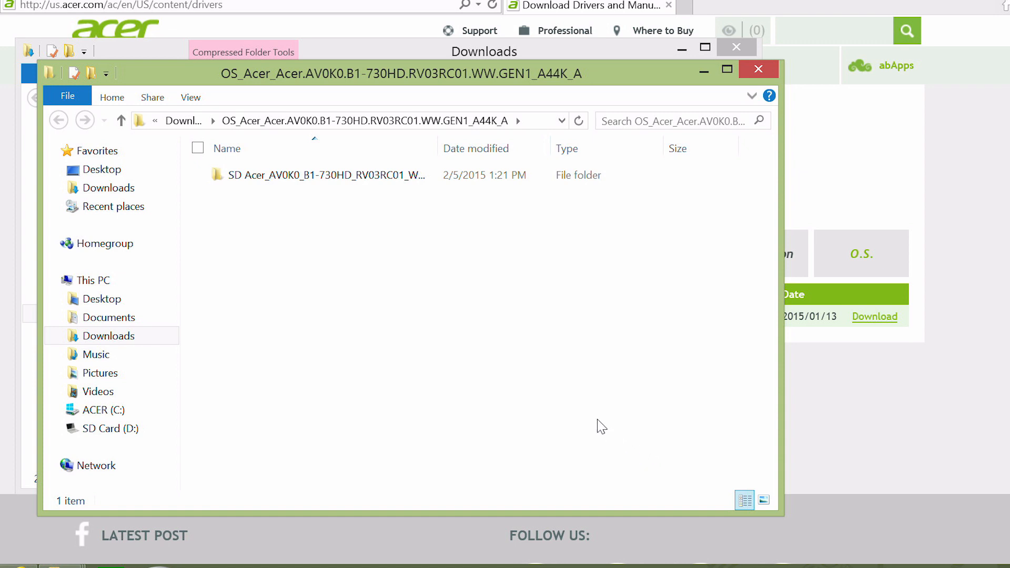
Copy the SD Acer package zip from the extracted folder onto SD Card (D:).
{"action": "double_click", "coordinate": [319, 175]}
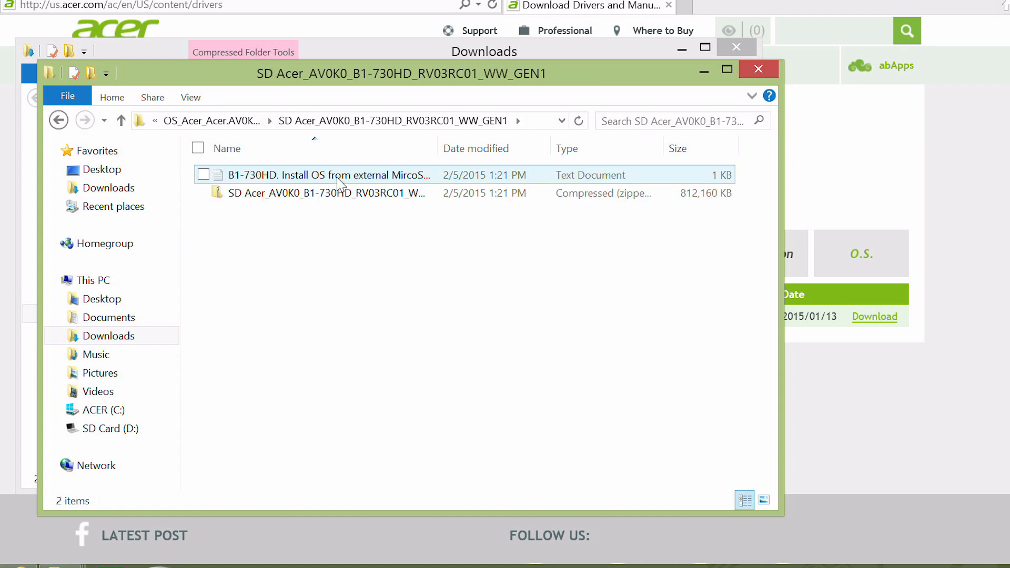
{"action": "mouse_move", "coordinate": [310, 192]}
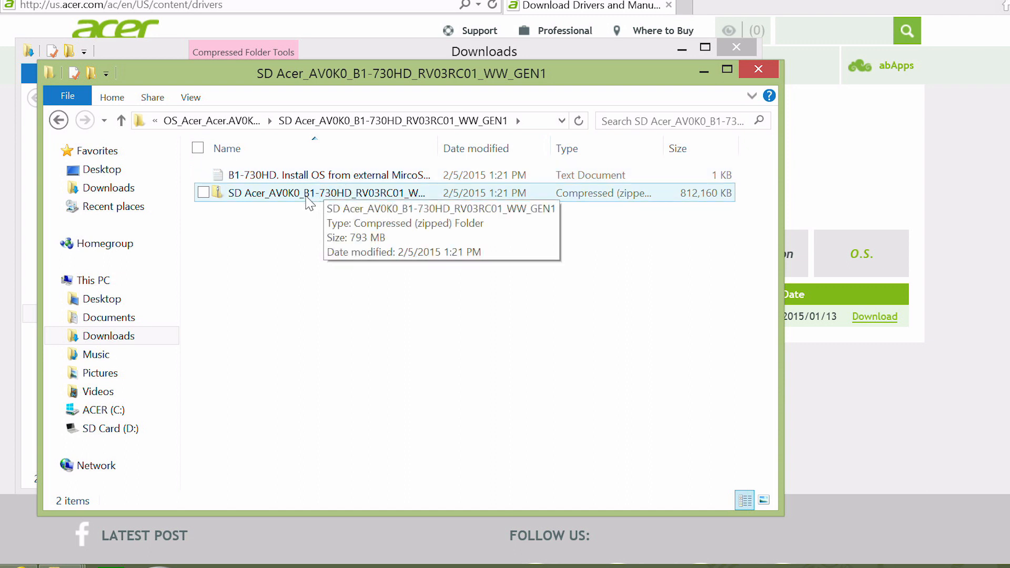
{"action": "right_click", "coordinate": [312, 193]}
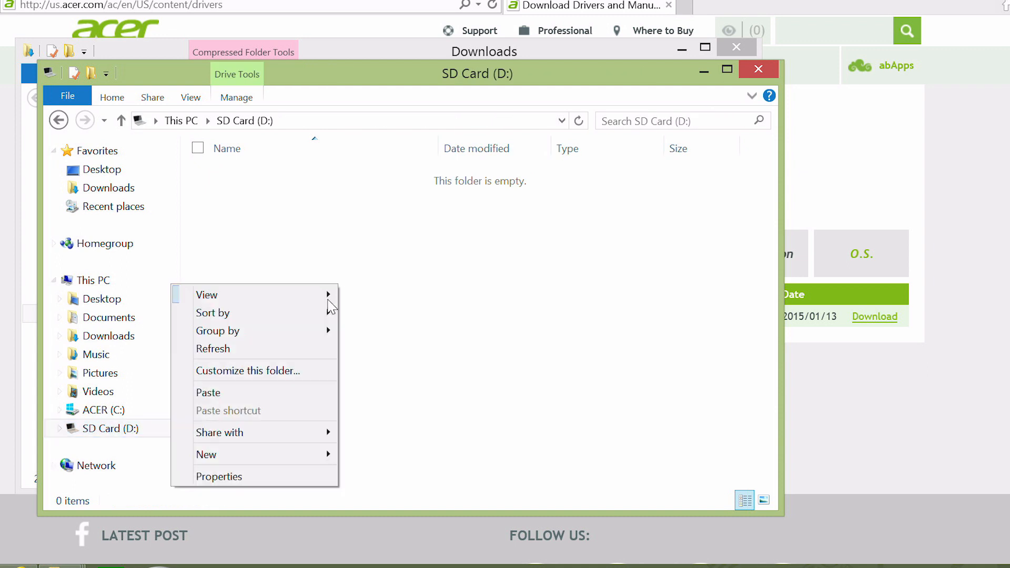
{"action": "left_click", "coordinate": [208, 393]}
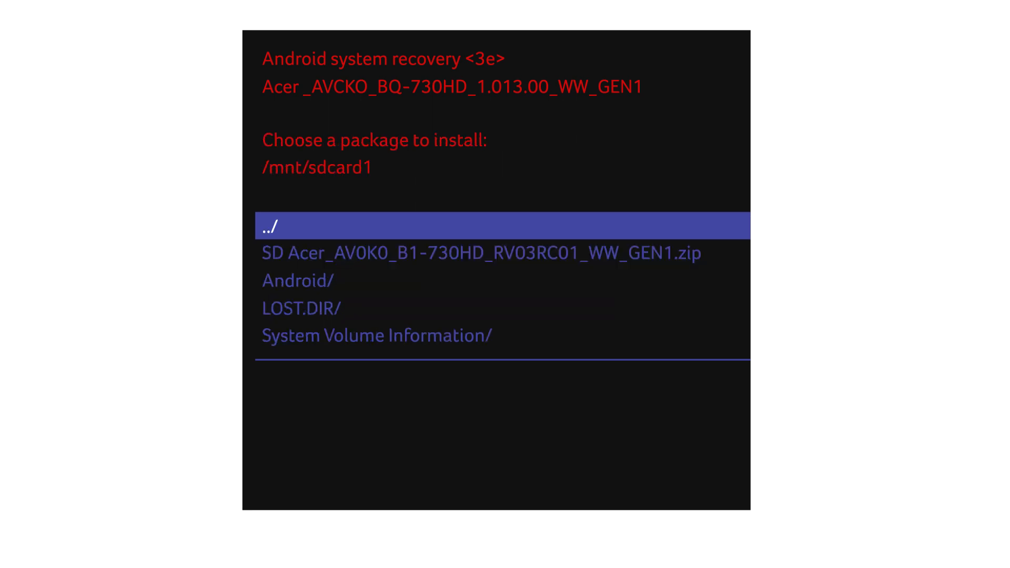
Select SD Acer_AV0K0_B1-730HD_RV03RC01_WW_GEN1.zip in recovery and install it.
{"action": "key", "text": "Down"}
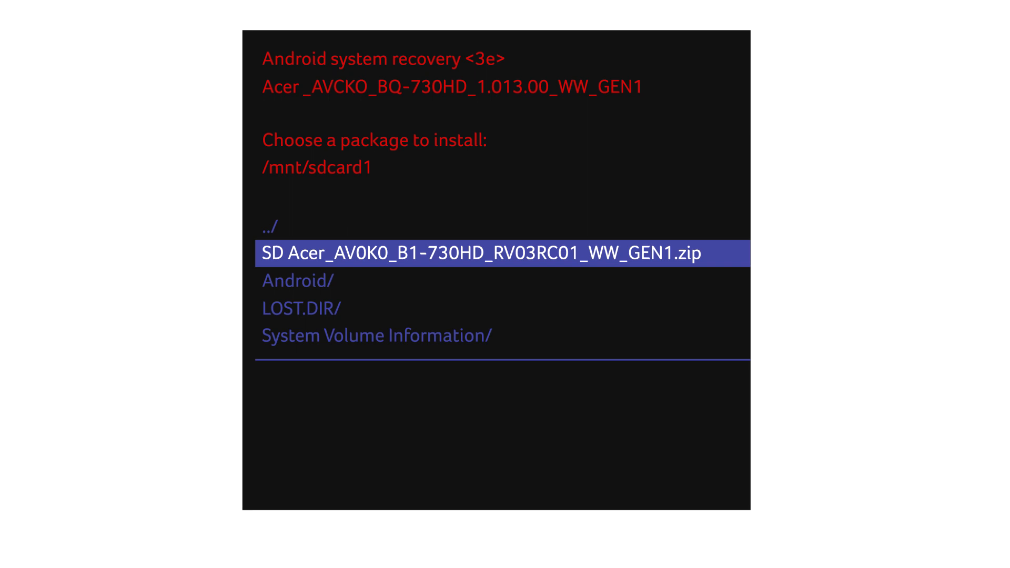
{"action": "left_click", "coordinate": [483, 252]}
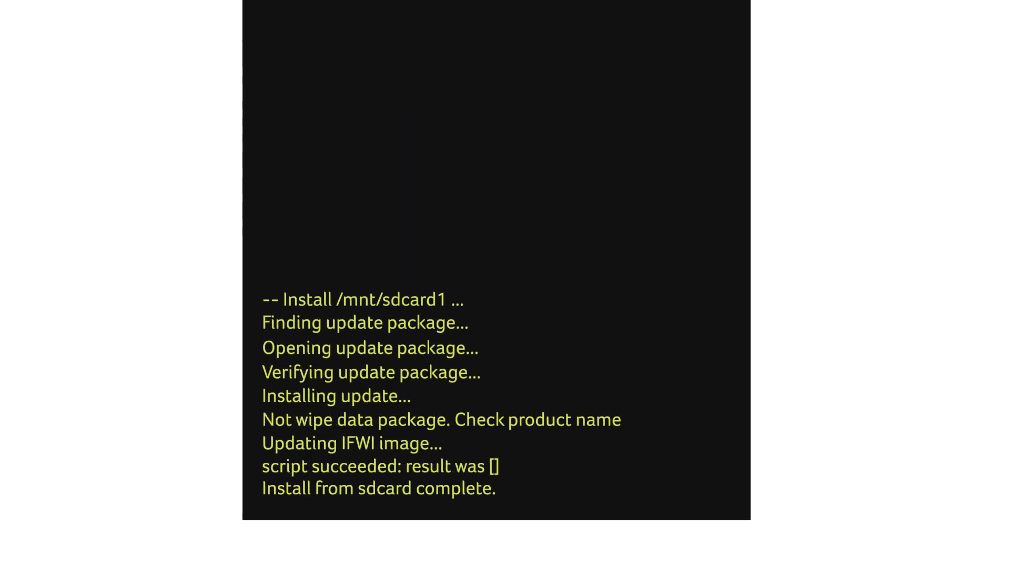